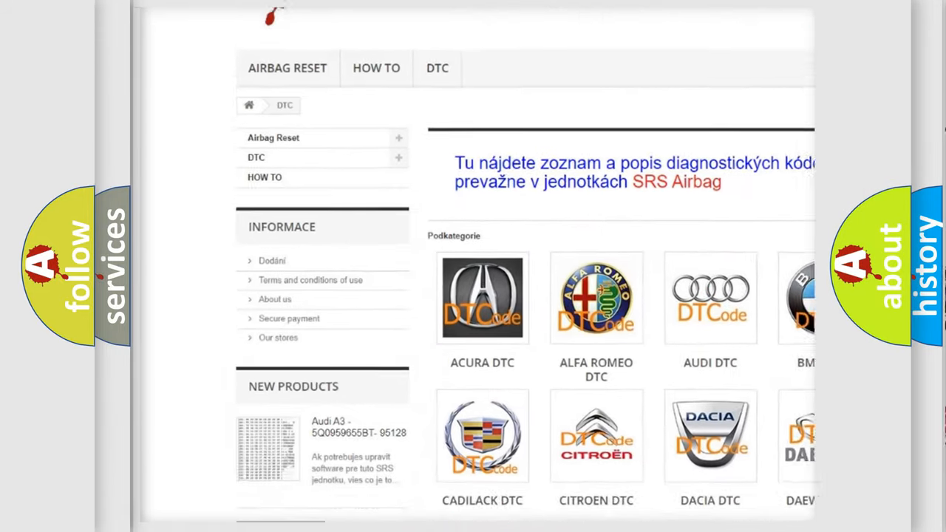
scroll("down", 3)
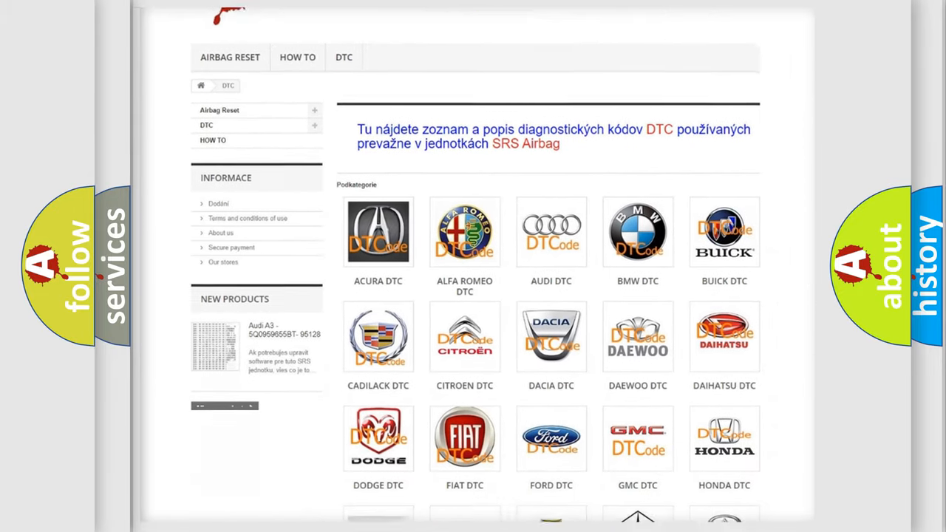
scroll("down", 3)
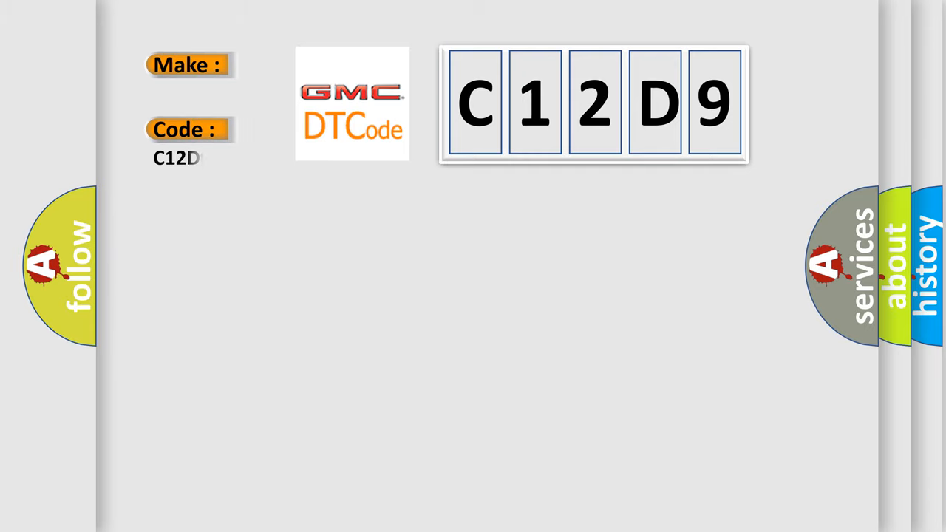
type("9")
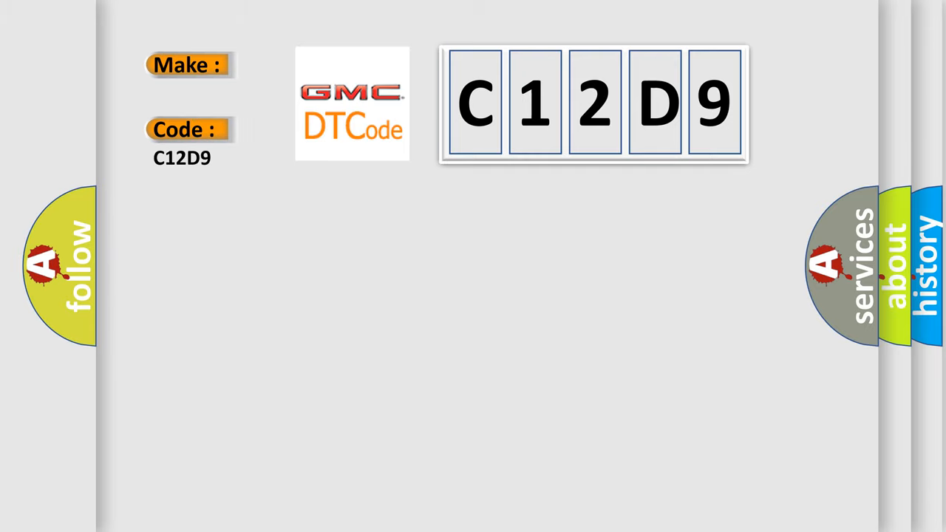